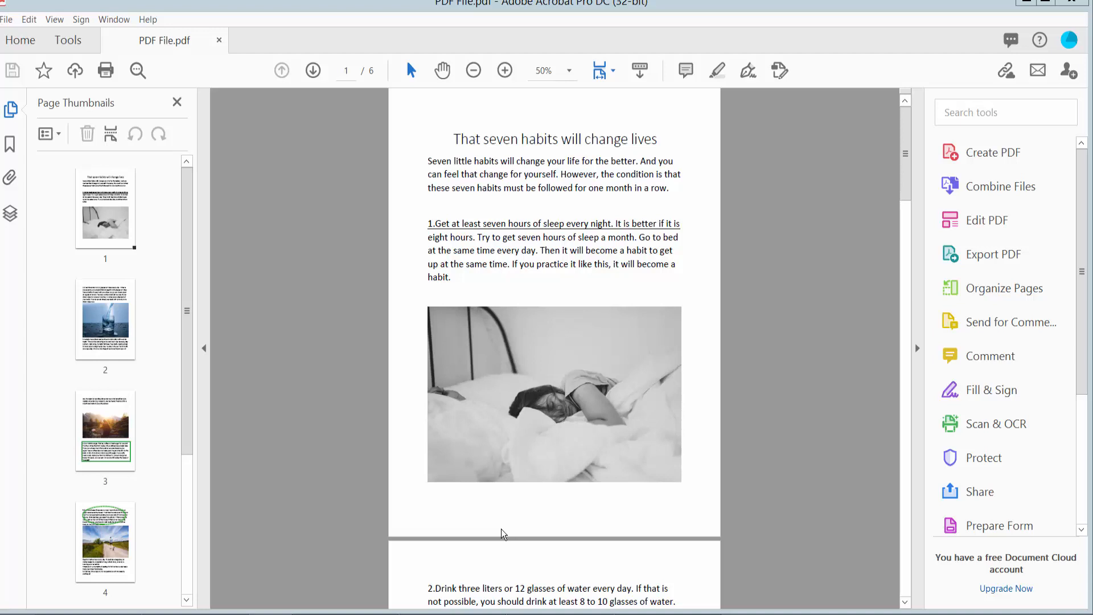
mouse_move(588, 13)
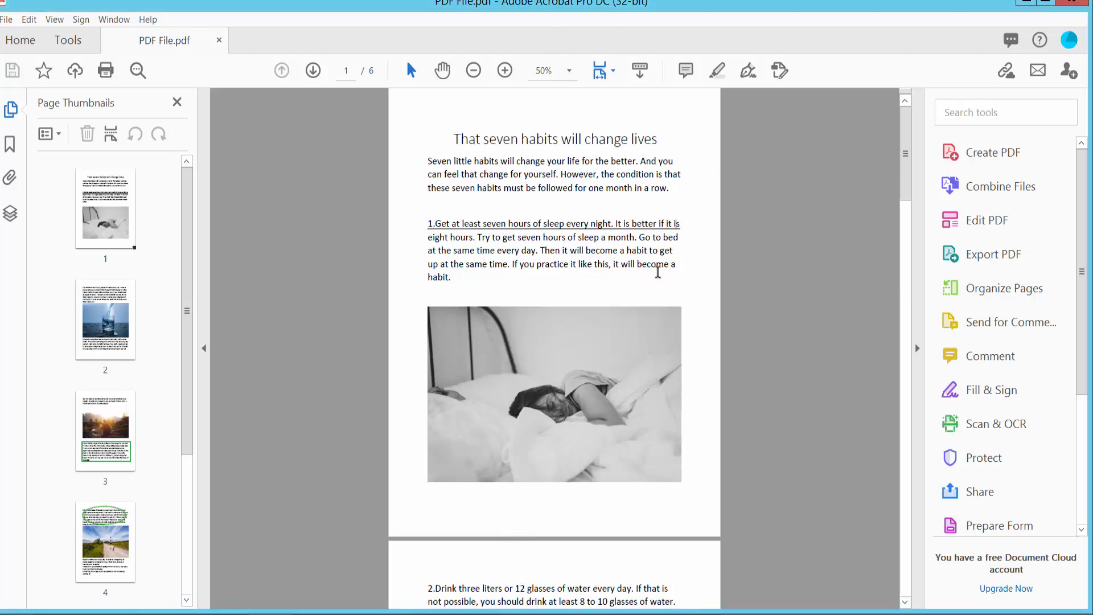
Bring up Acrobat's full tools catalogue to reach the Redact tool.
scroll(down, 3)
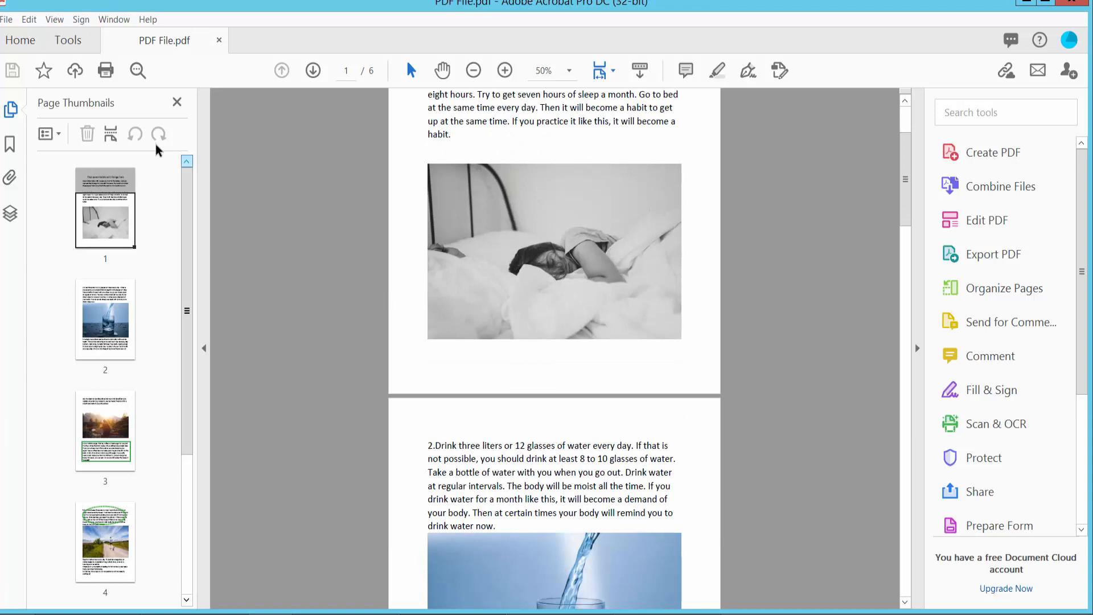
click(67, 40)
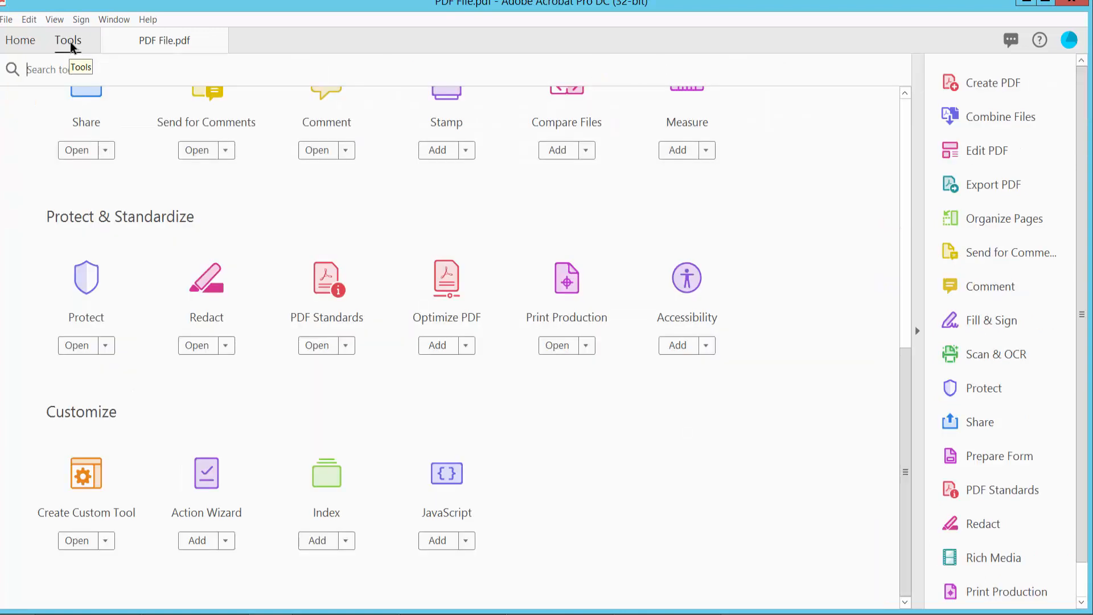
mouse_move(326, 278)
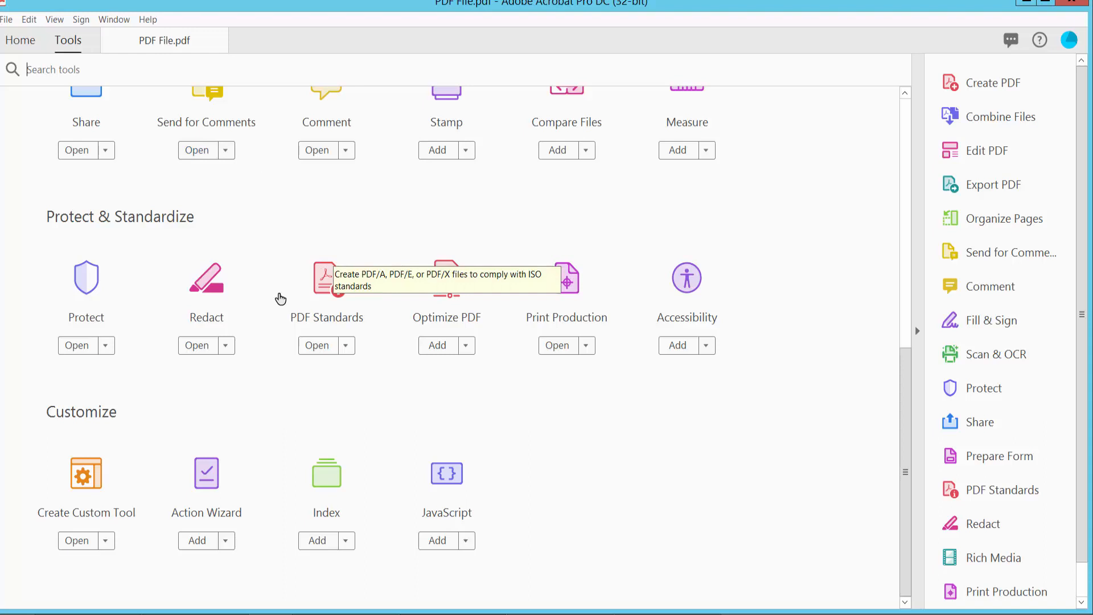
mouse_move(206, 282)
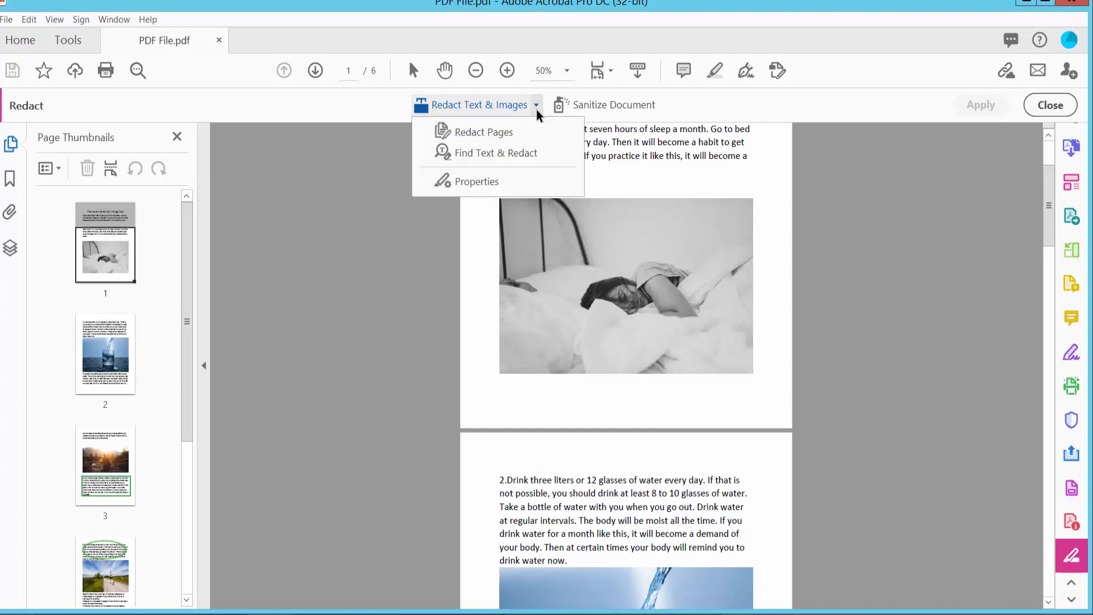
mouse_move(486, 153)
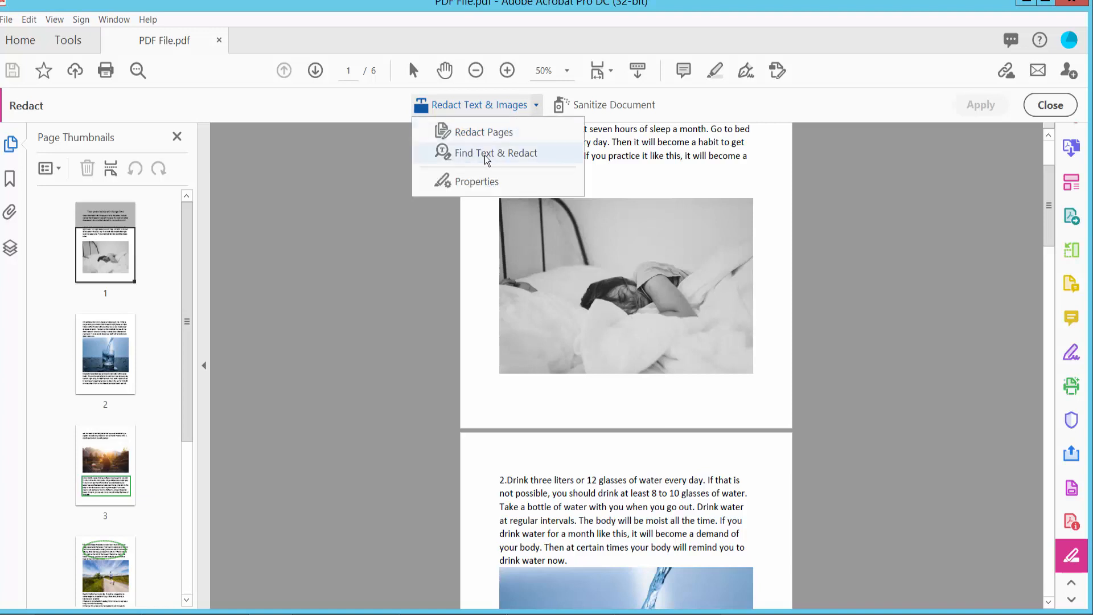
Start Find Text & Redact, accept the warning, and search the current document for whole word 'for'.
click(496, 153)
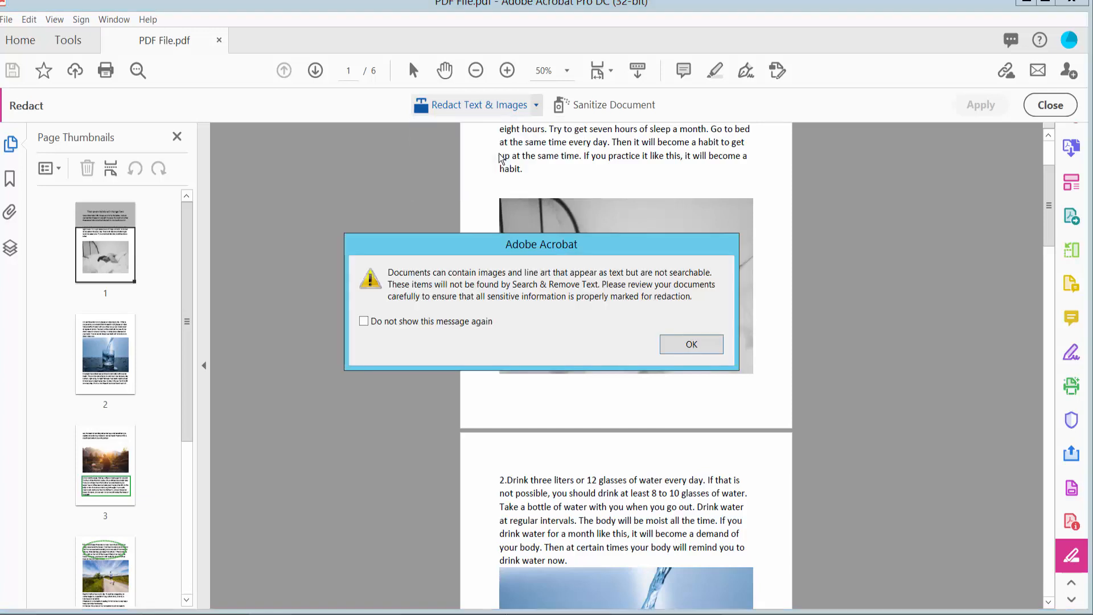
click(691, 344)
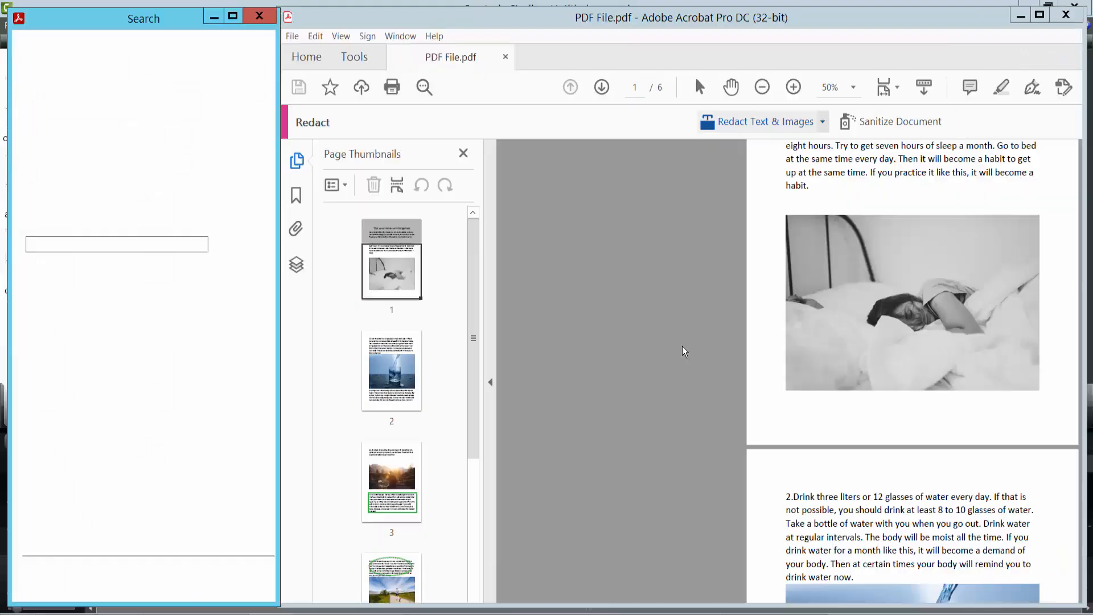
text(to)
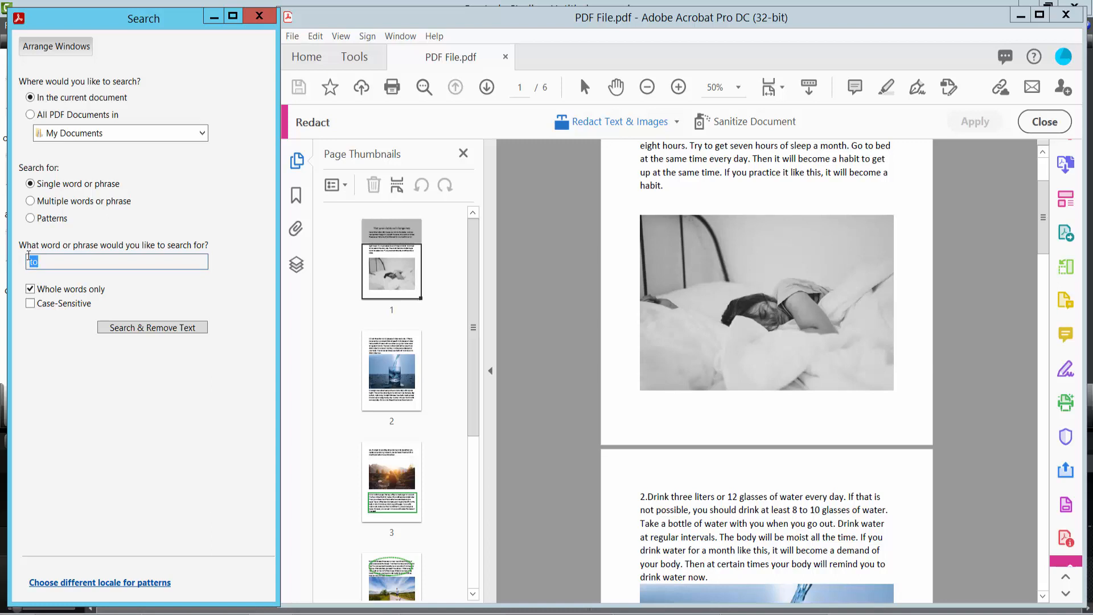
text(fol)
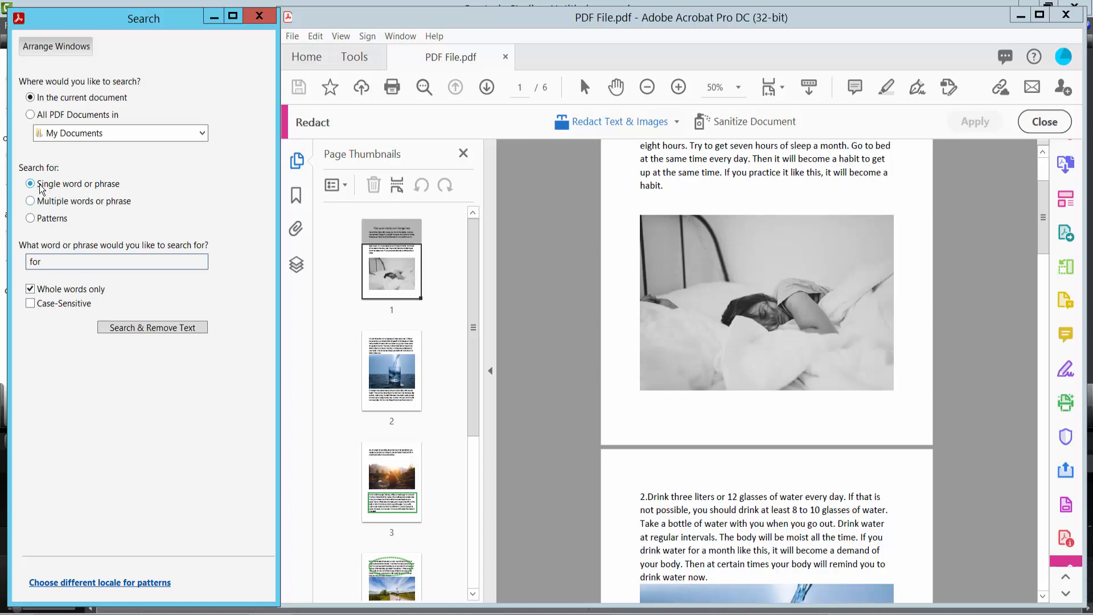
mouse_move(60, 194)
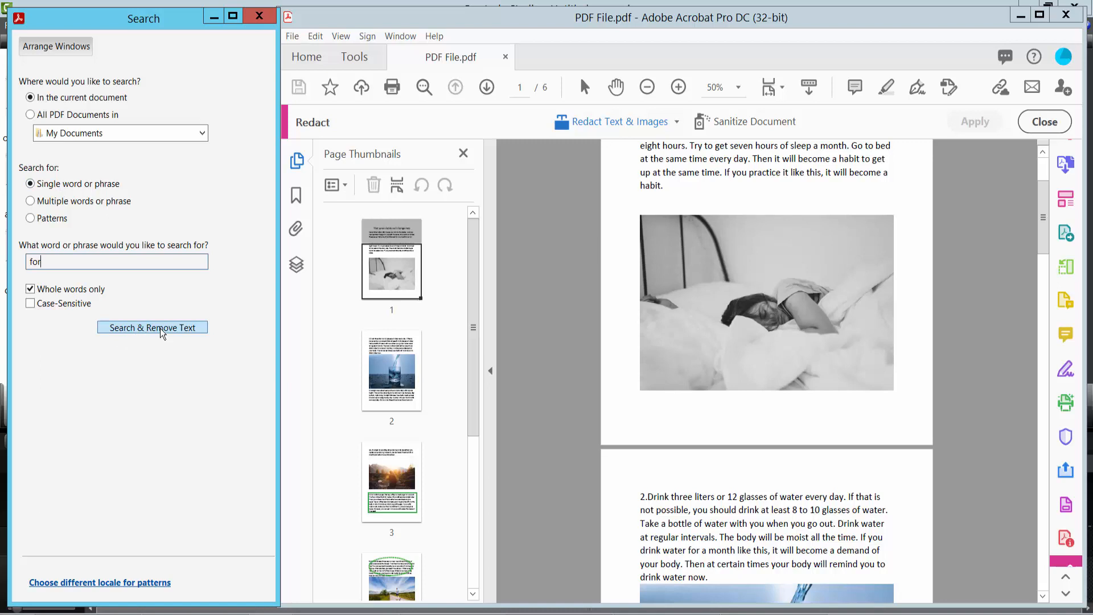
Run the search, check all 14 found instances of 'for' and mark them for redaction.
click(152, 328)
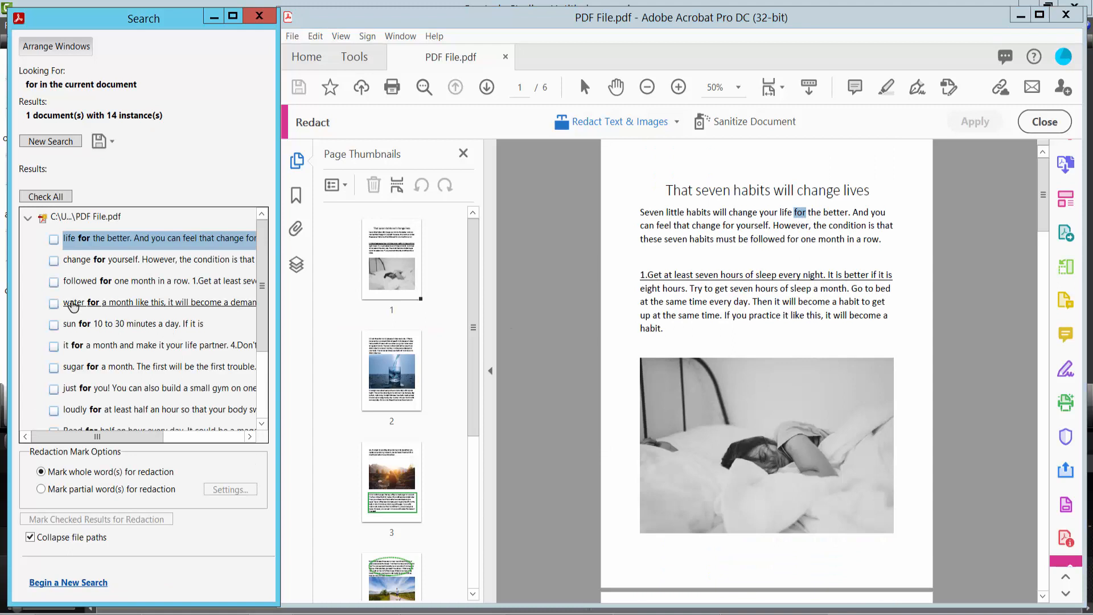
click(46, 196)
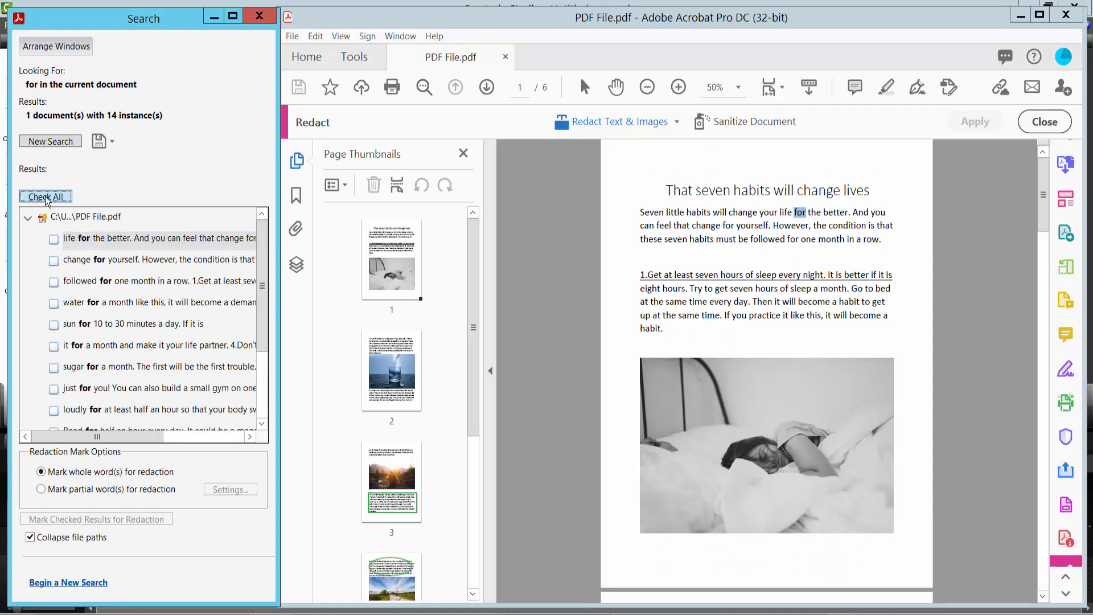
click(45, 196)
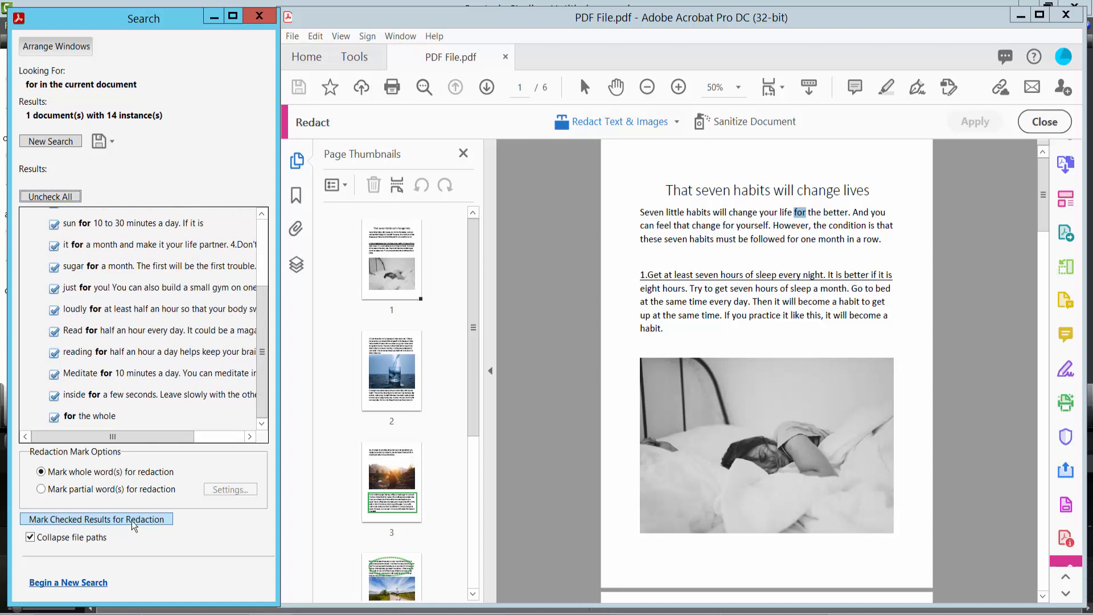
click(96, 519)
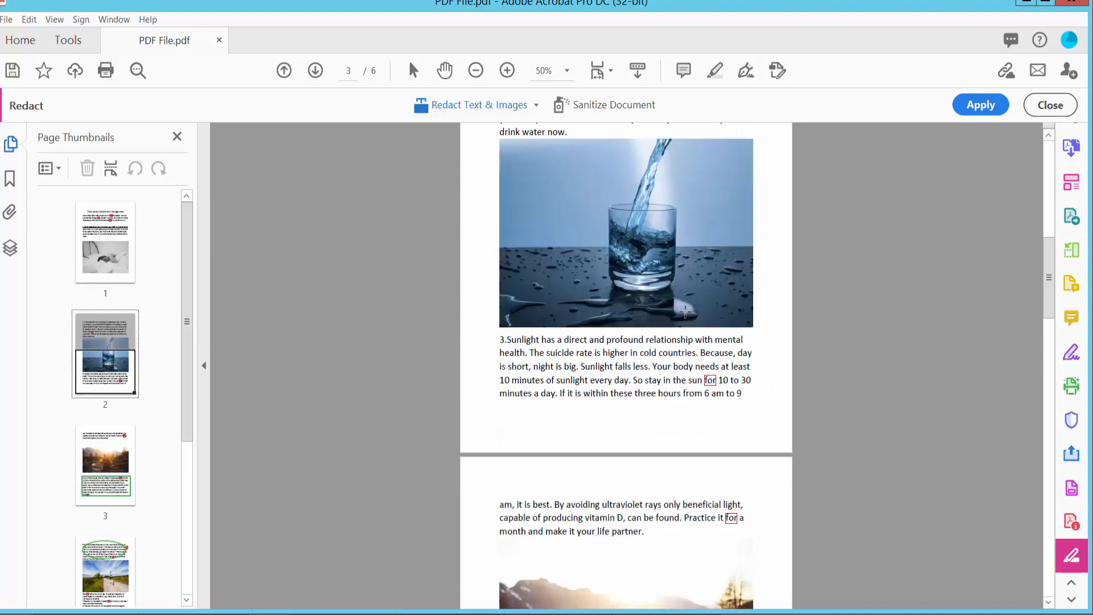
Review the marks on page 1 and begin applying the redactions.
click(105, 242)
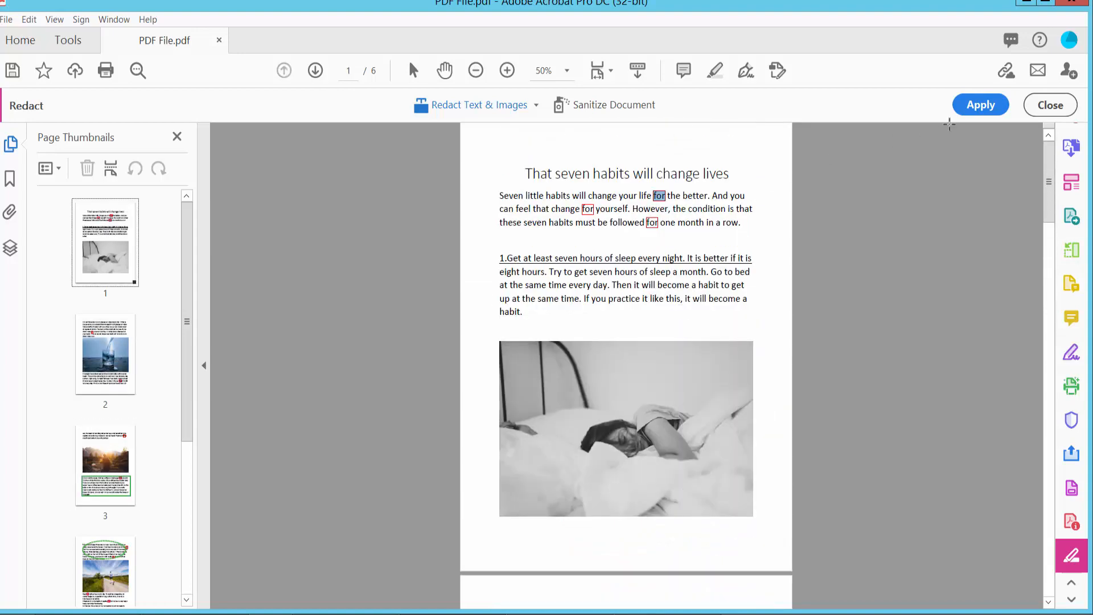
click(981, 105)
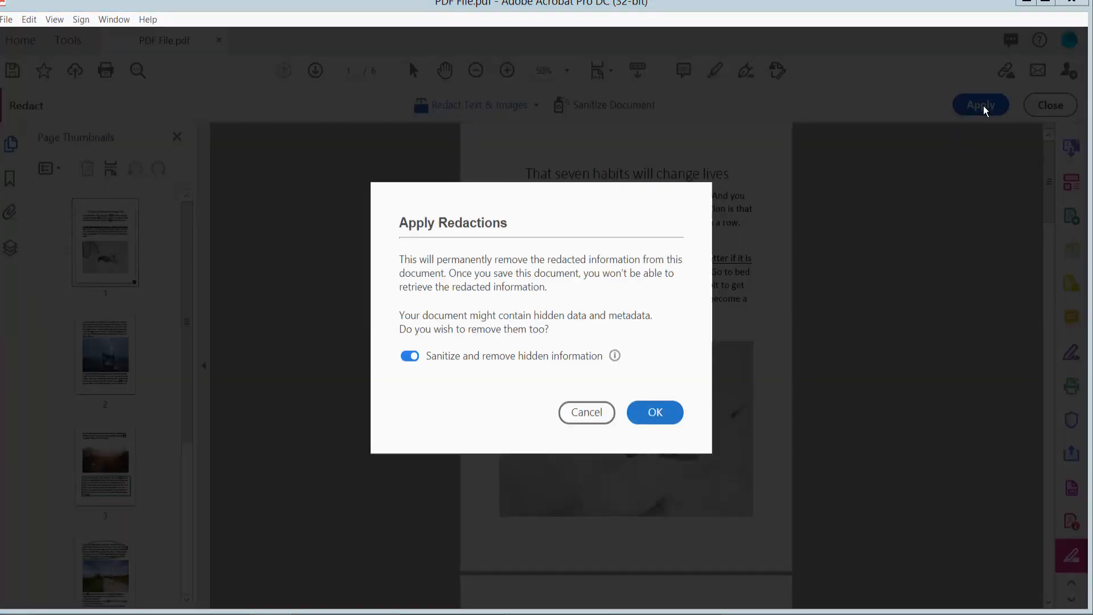
Confirm the redactions with hidden-information removal and save the sanitized copy as PDF File_Redacted154.
click(654, 412)
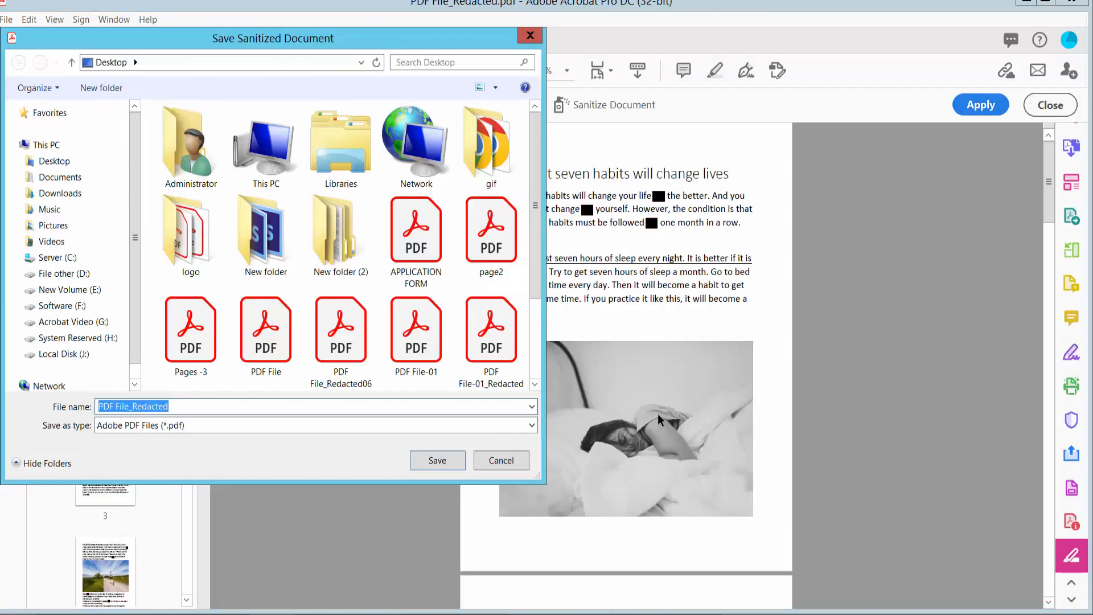
click(218, 406)
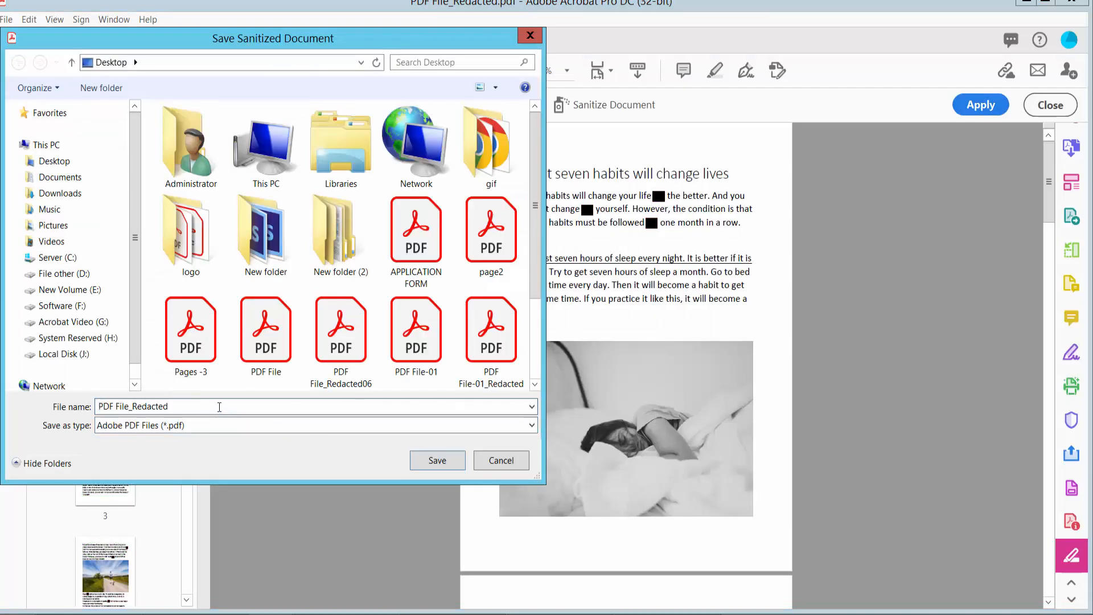
text(154)
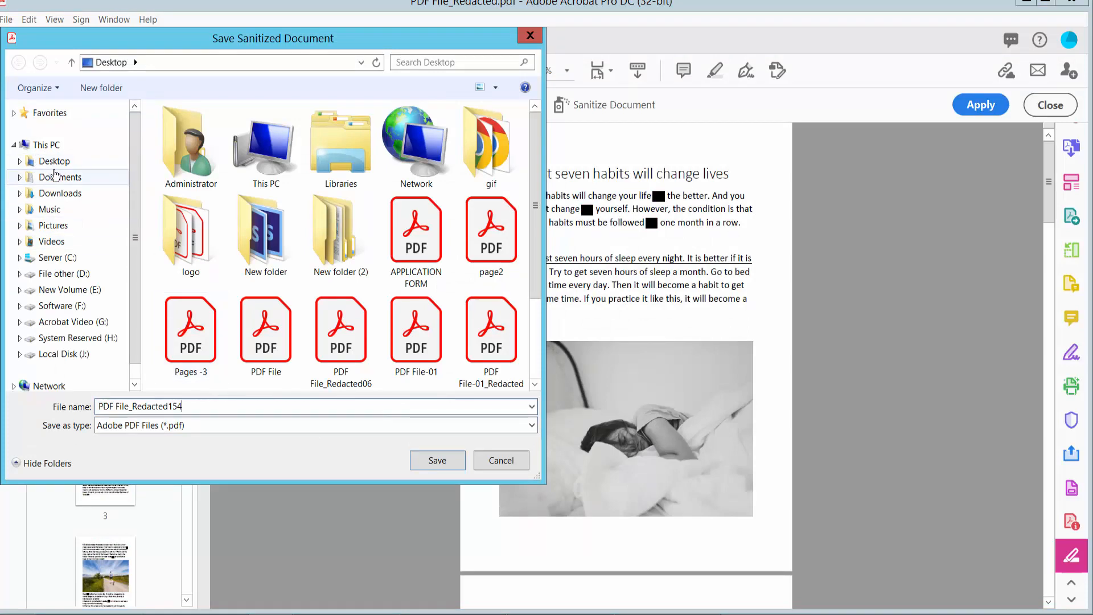
click(436, 460)
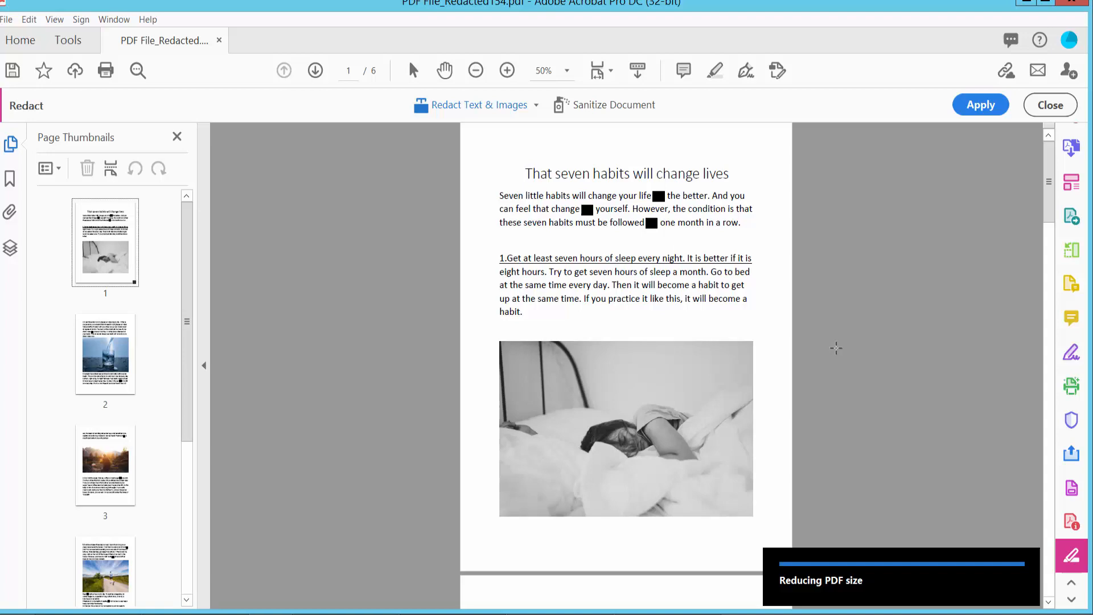
Close the Redact toolbar and zoom in on page 1 to check the blacked-out words.
click(981, 105)
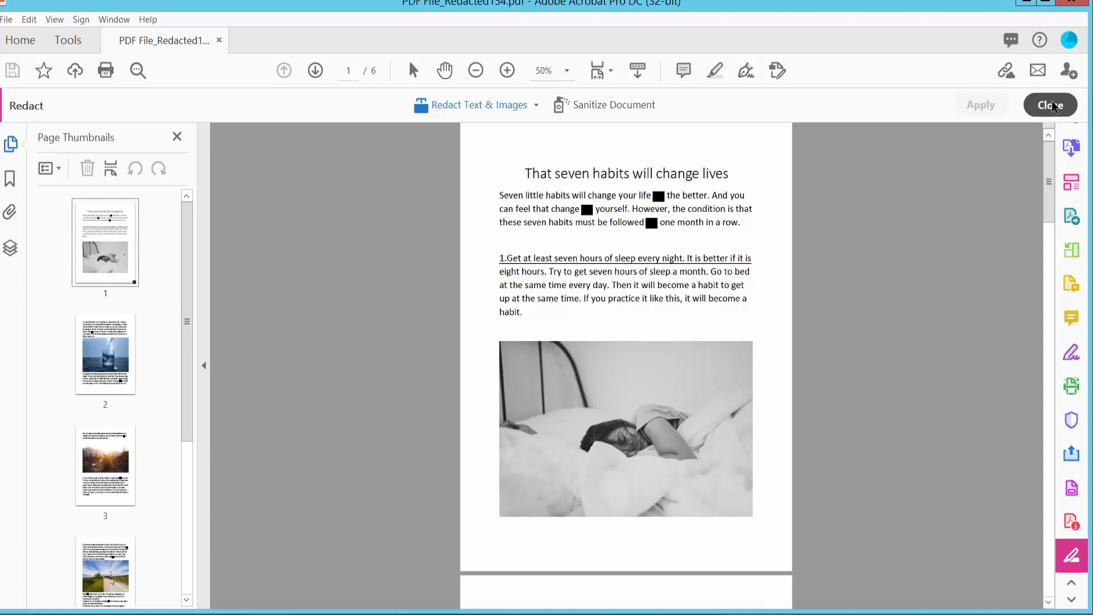
click(1050, 105)
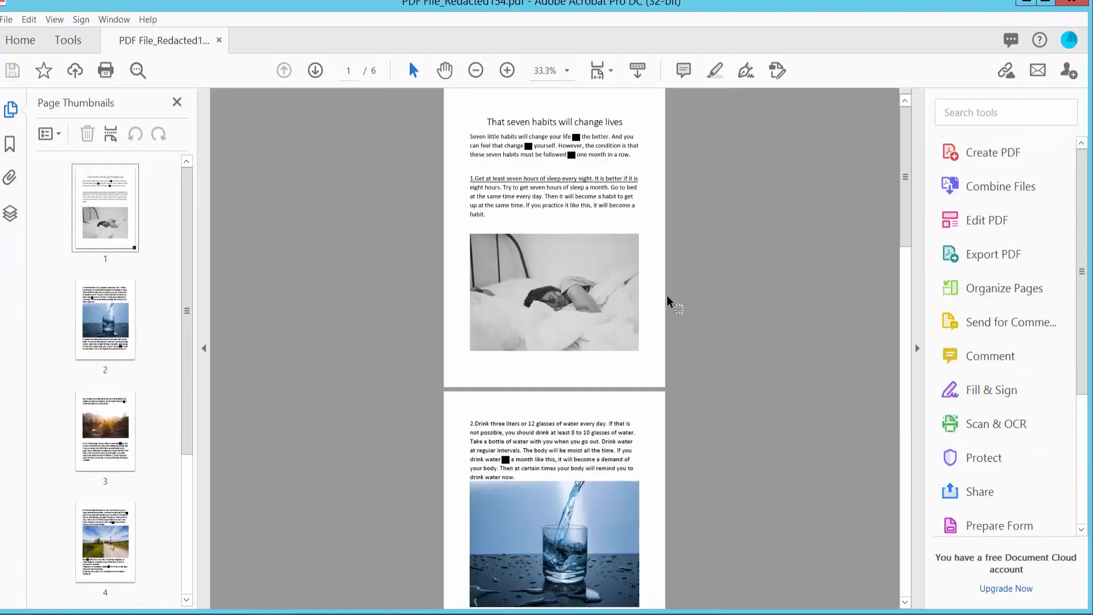
click(507, 69)
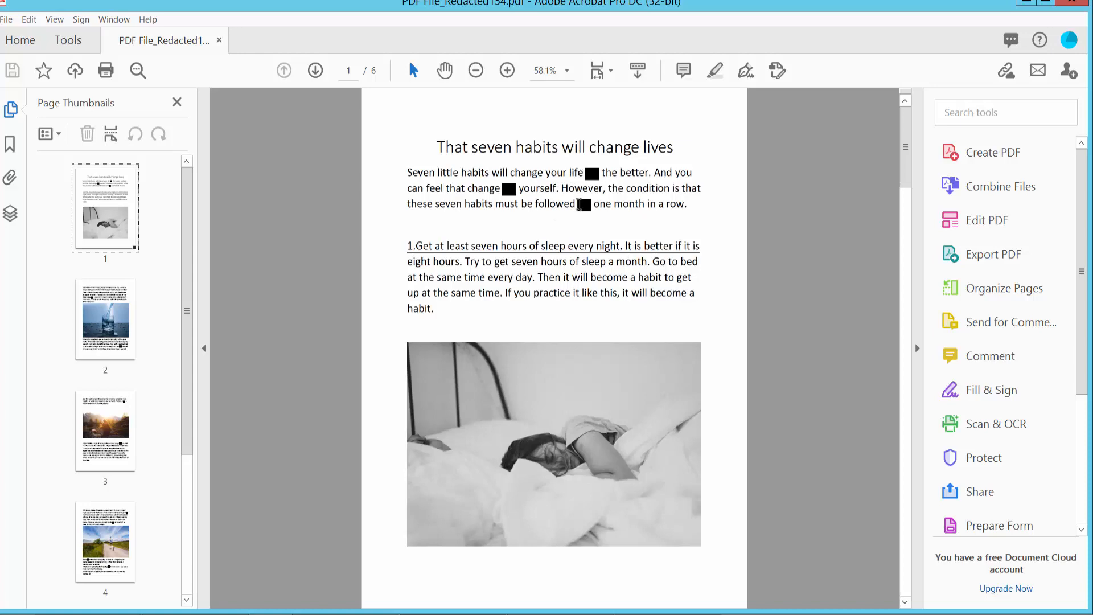